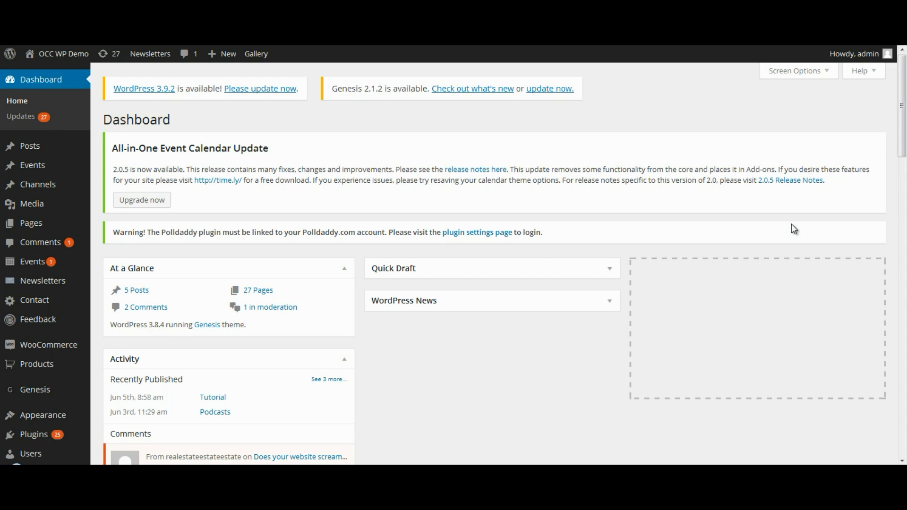
pyautogui.moveTo(317, 201)
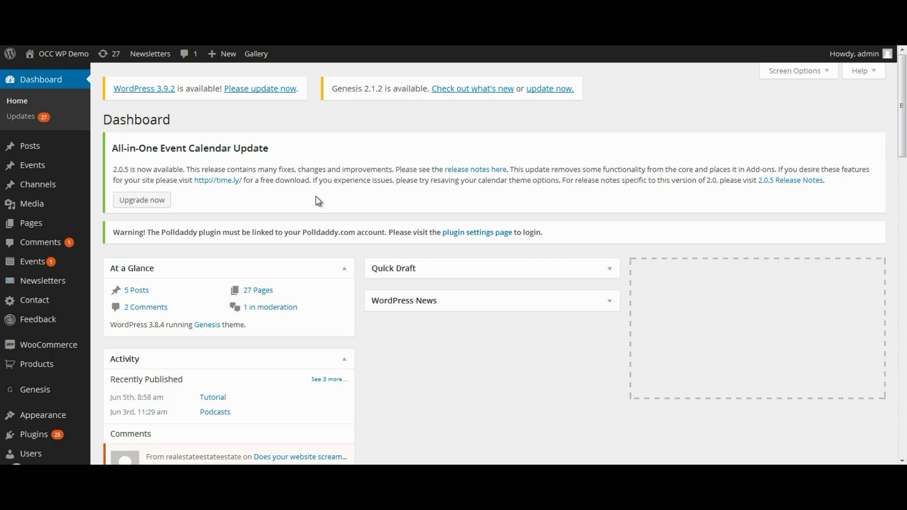
pyautogui.moveTo(49, 182)
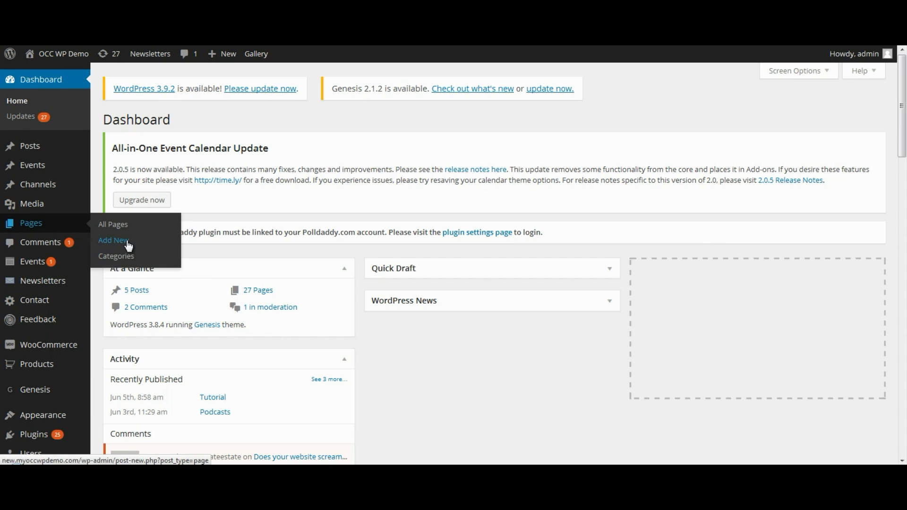
pyautogui.moveTo(233, 267)
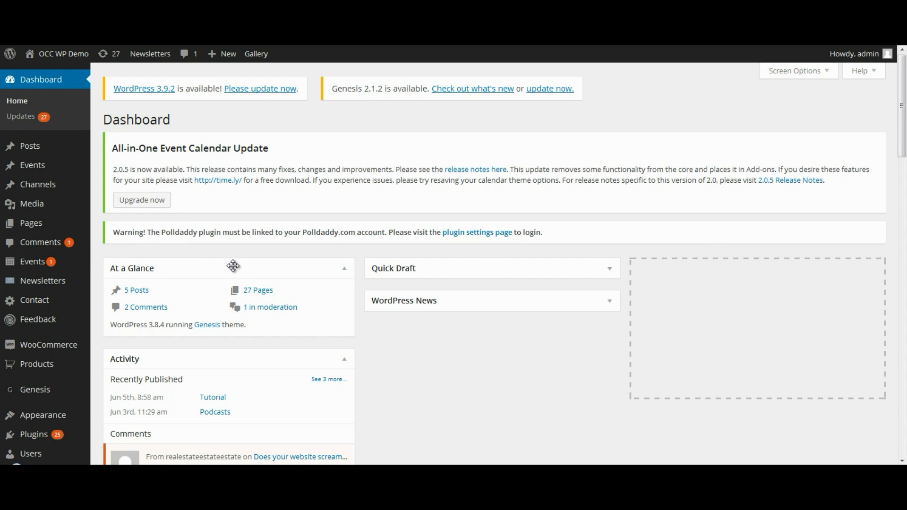
pyautogui.moveTo(347, 327)
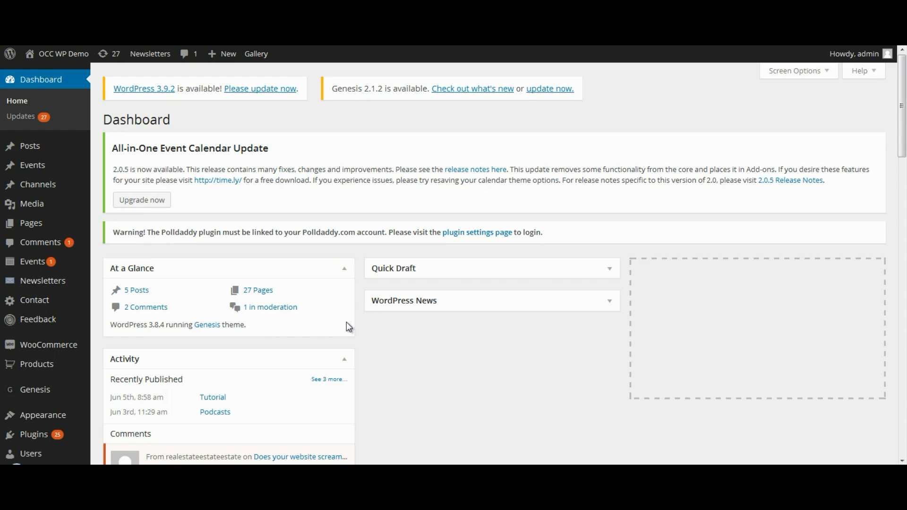
pyautogui.moveTo(886, 171)
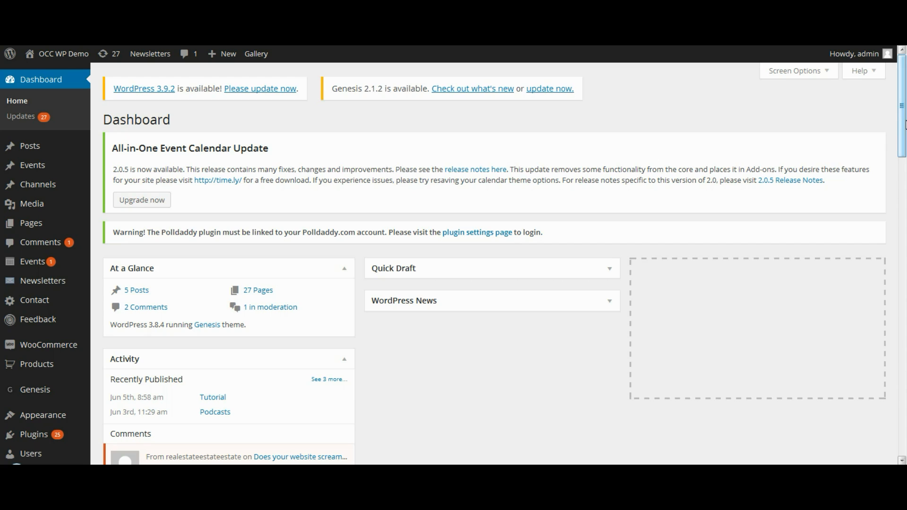
pyautogui.moveTo(32, 204)
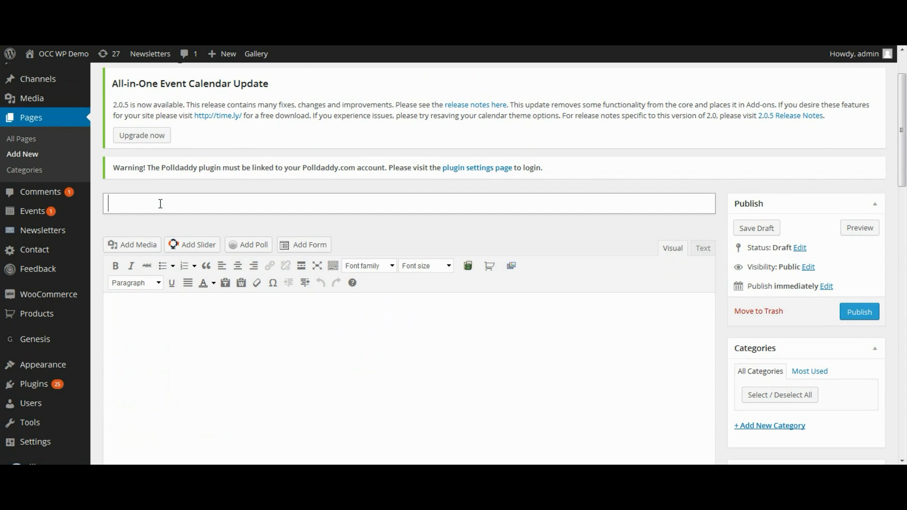
# Title the new page 'Sample page' and bring up the WP-Filebase add-file dialog.
pyautogui.write('Sample page')
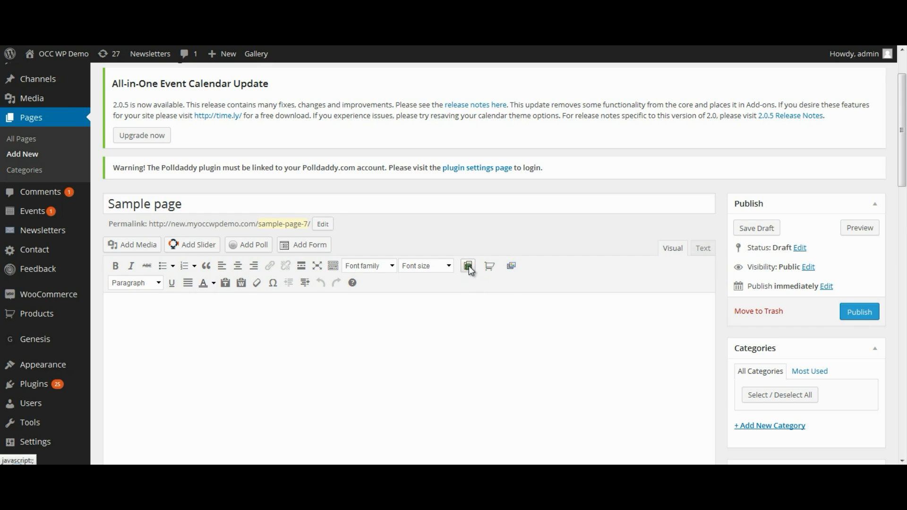
pyautogui.click(467, 266)
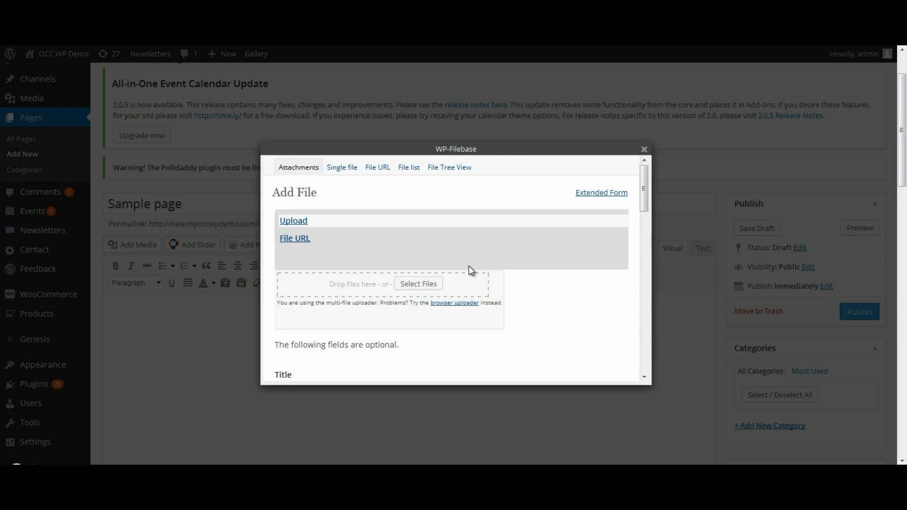
pyautogui.moveTo(450, 167)
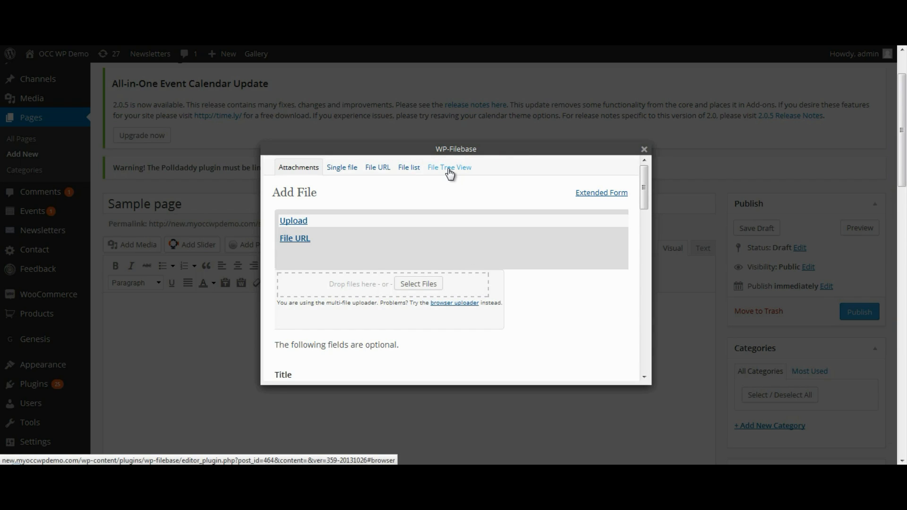
# Insert a File Tree View shortcode with root category All, then preview the draft page.
pyautogui.click(448, 167)
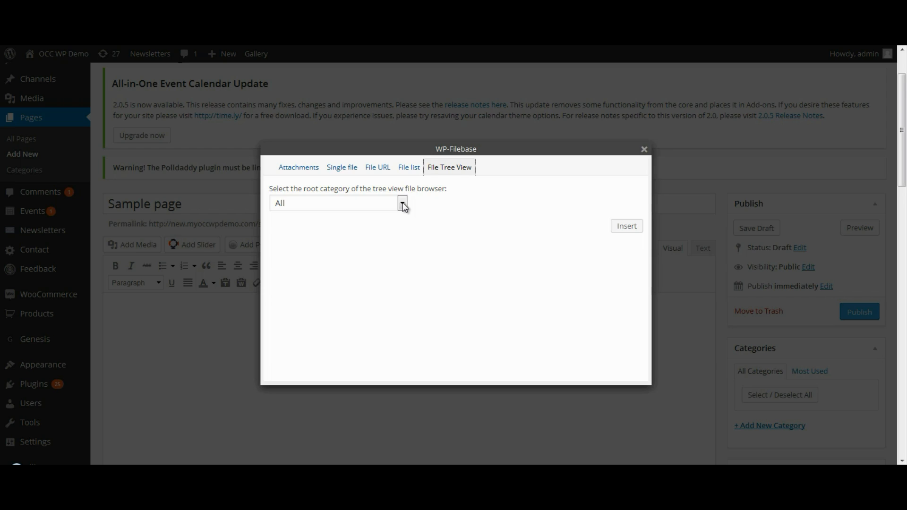
pyautogui.click(402, 203)
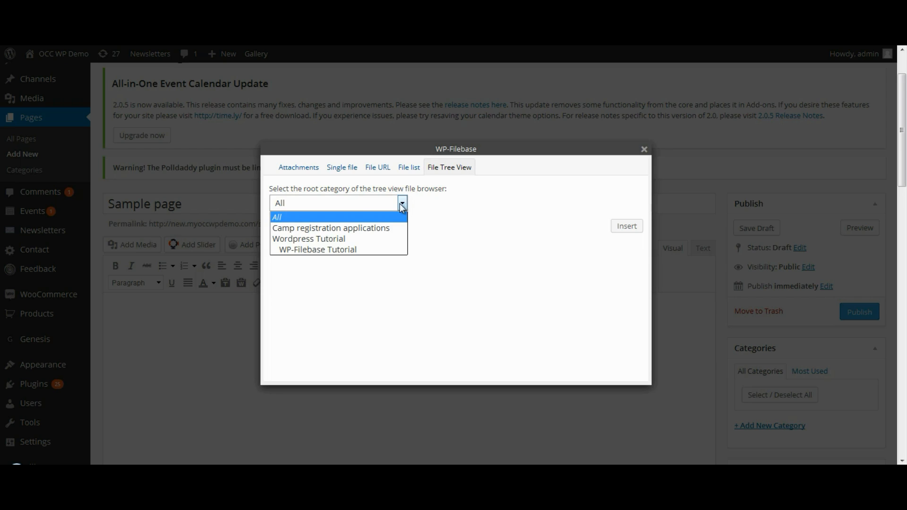
pyautogui.moveTo(328, 239)
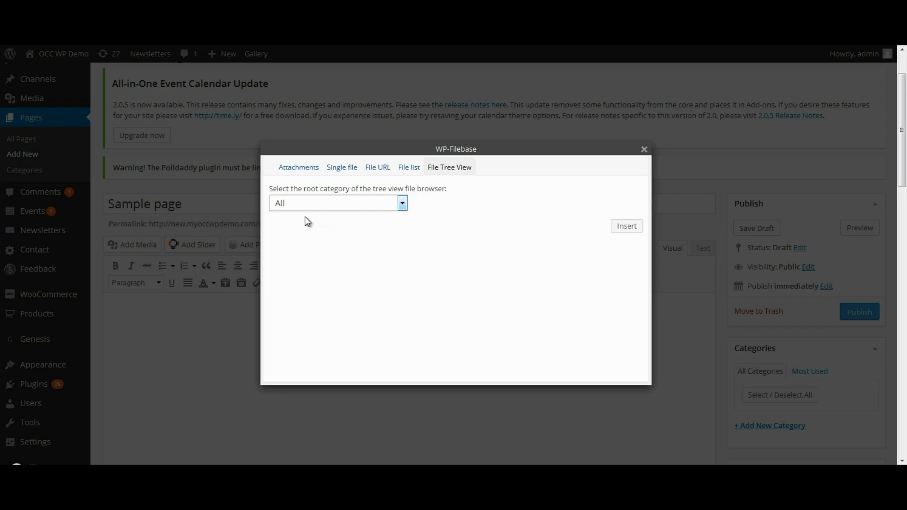
pyautogui.moveTo(455, 233)
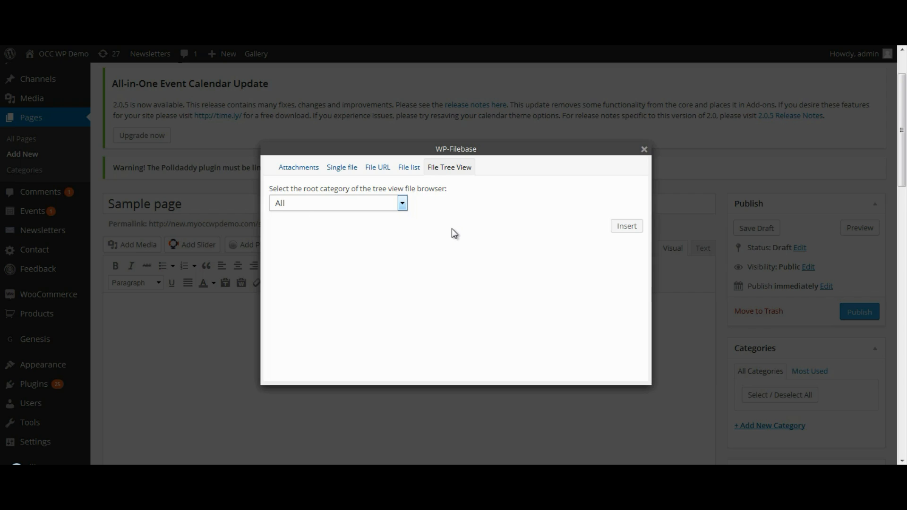
pyautogui.moveTo(450, 235)
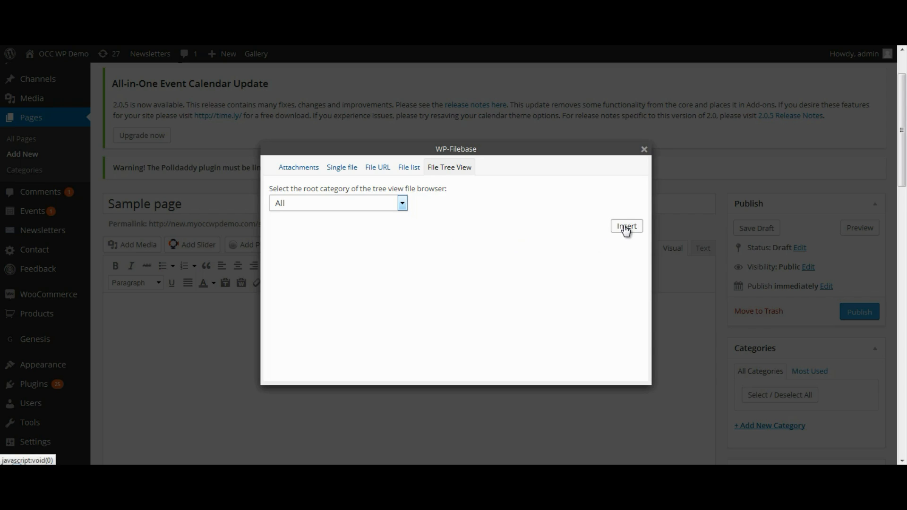
pyautogui.click(626, 226)
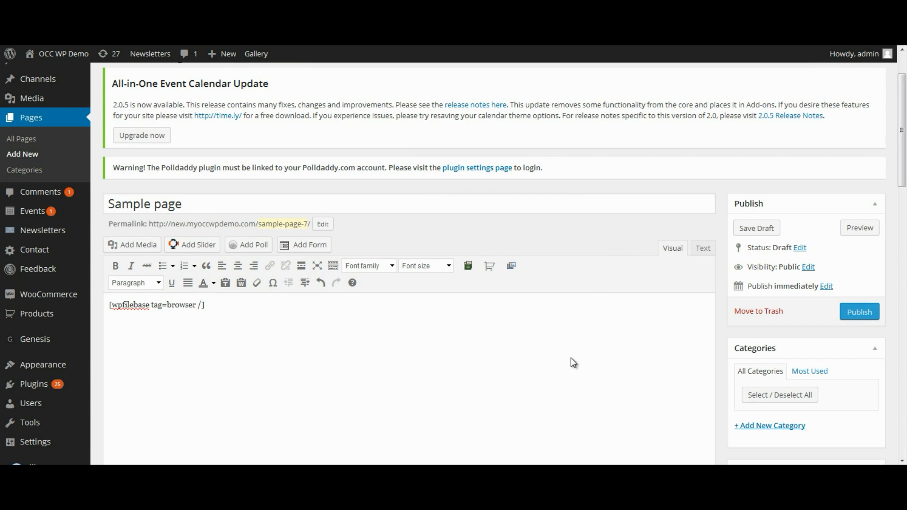
pyautogui.moveTo(860, 227)
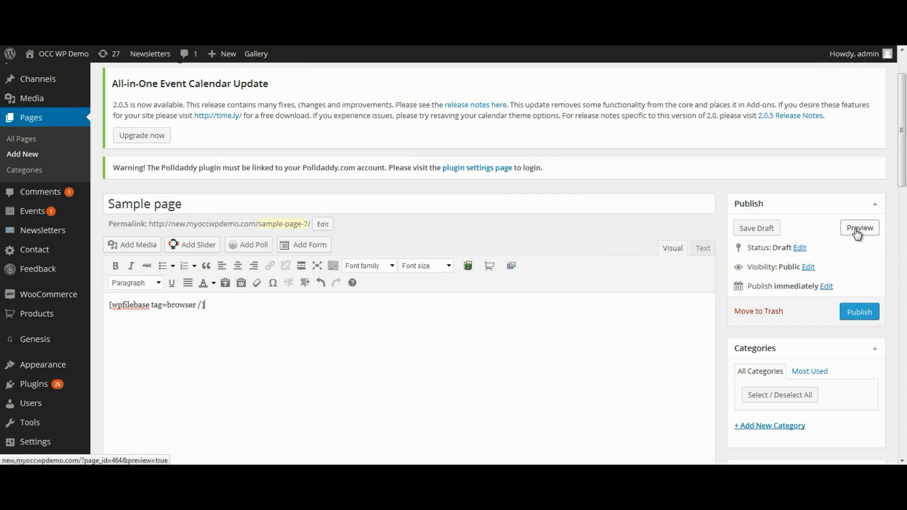
pyautogui.click(859, 227)
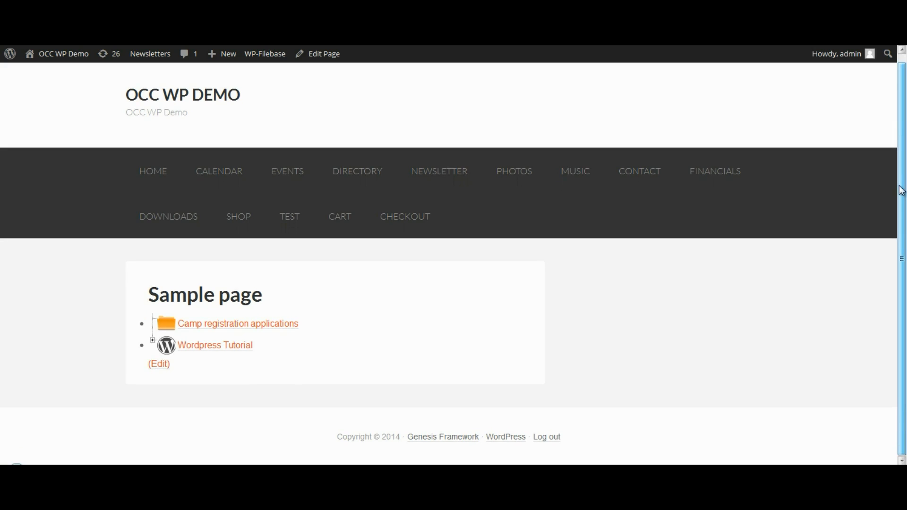
pyautogui.moveTo(523, 372)
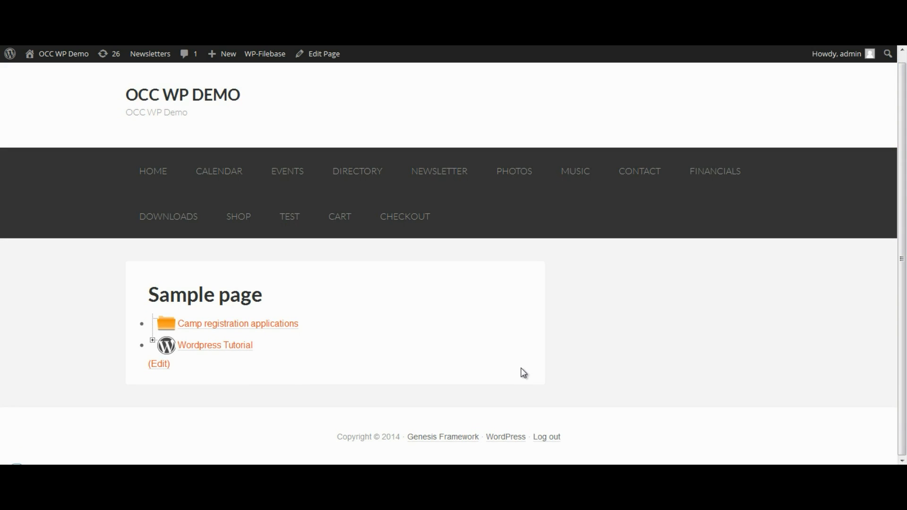
pyautogui.moveTo(284, 402)
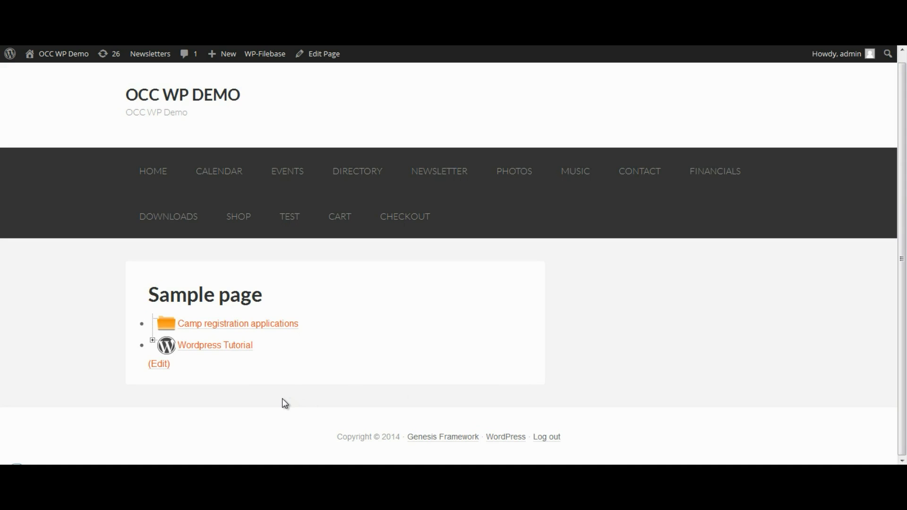
pyautogui.moveTo(275, 342)
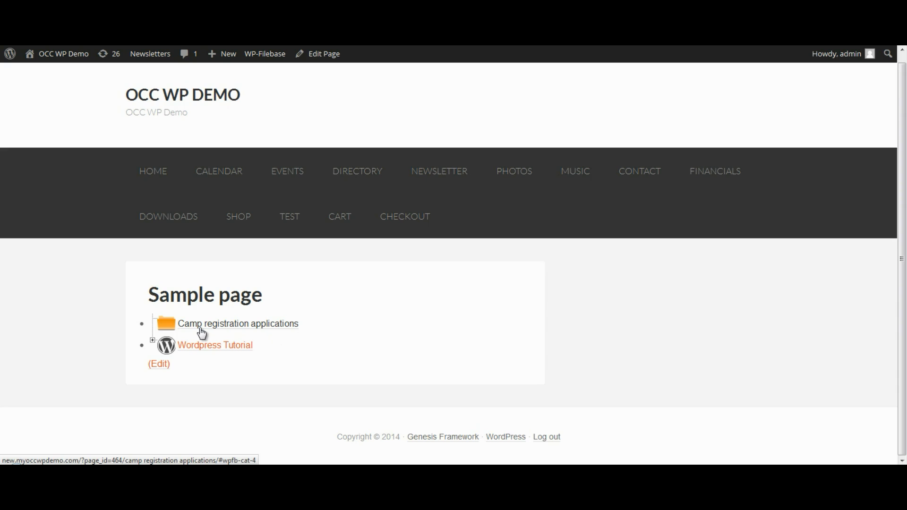
pyautogui.moveTo(215, 345)
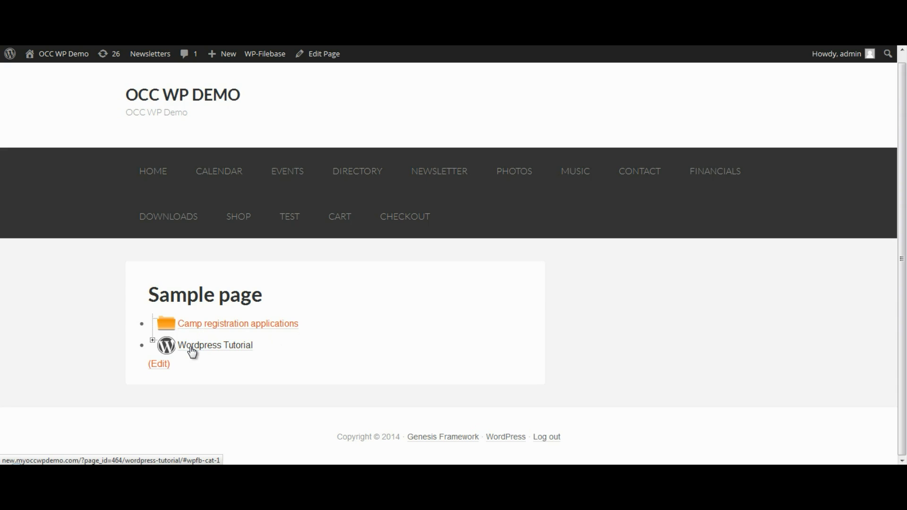
pyautogui.moveTo(187, 352)
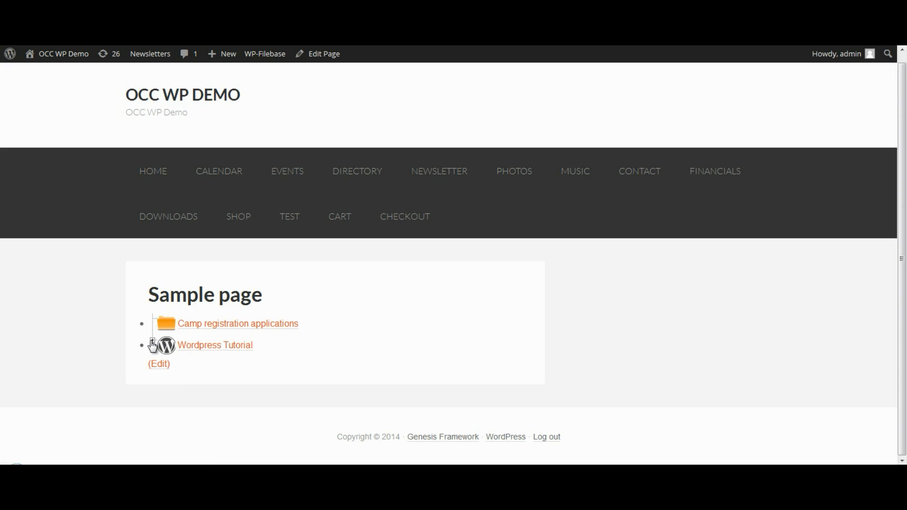
# Expand the Wordpress Tutorial category to list its WP-Filebase Tutorial subfolder and seven files.
pyautogui.click(153, 345)
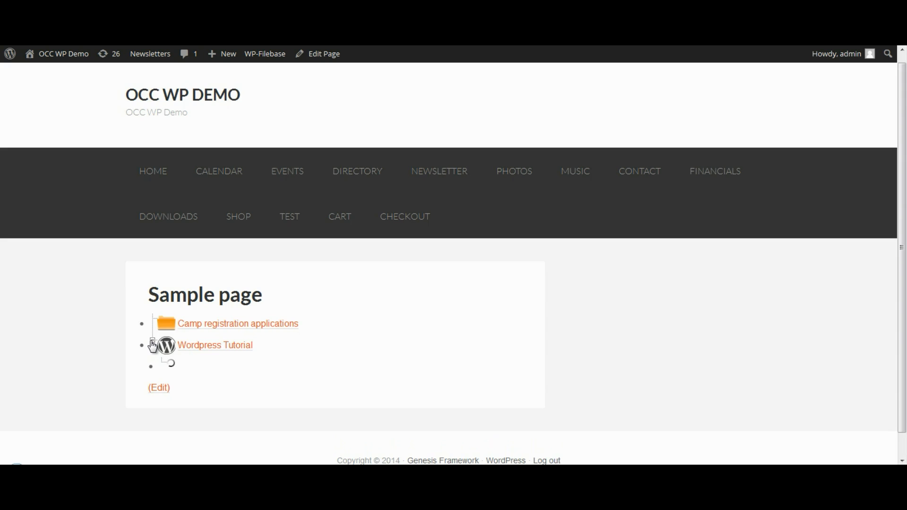
pyautogui.click(152, 346)
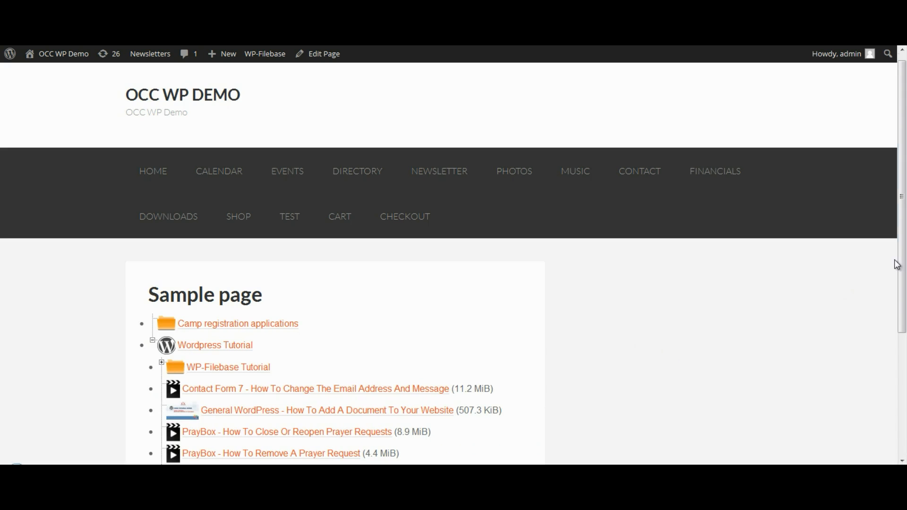
pyautogui.scroll(-3)
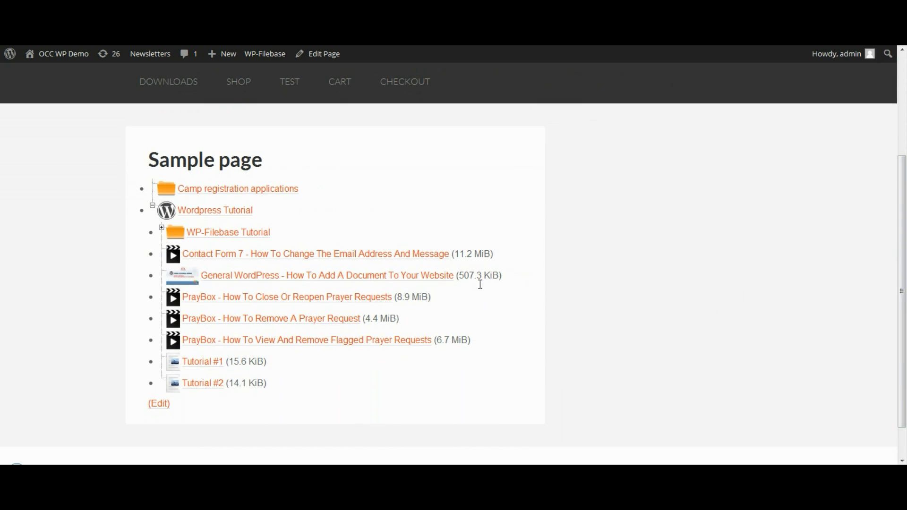
pyautogui.moveTo(177, 227)
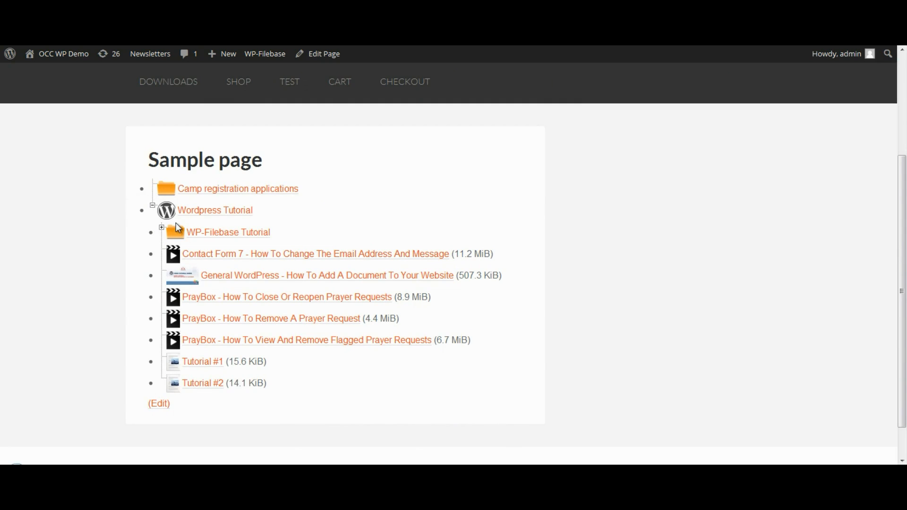
pyautogui.moveTo(176, 233)
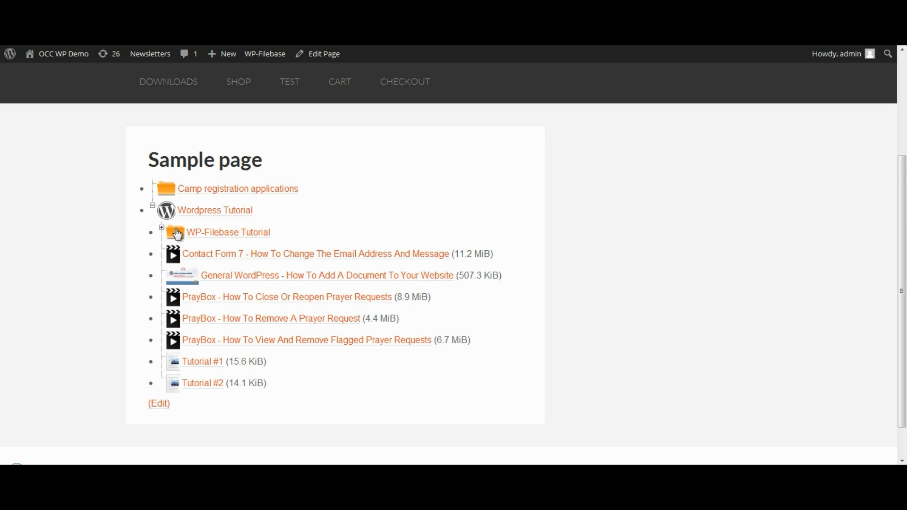
pyautogui.moveTo(264, 215)
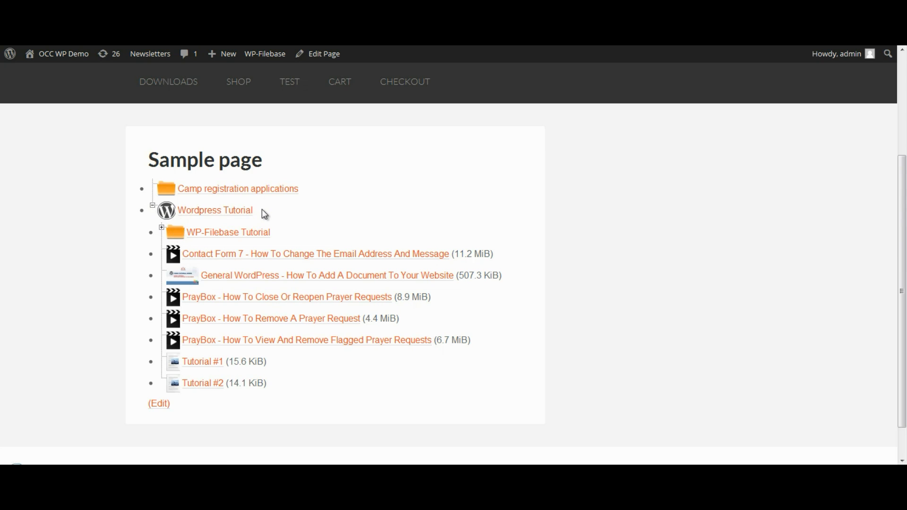
pyautogui.moveTo(204, 259)
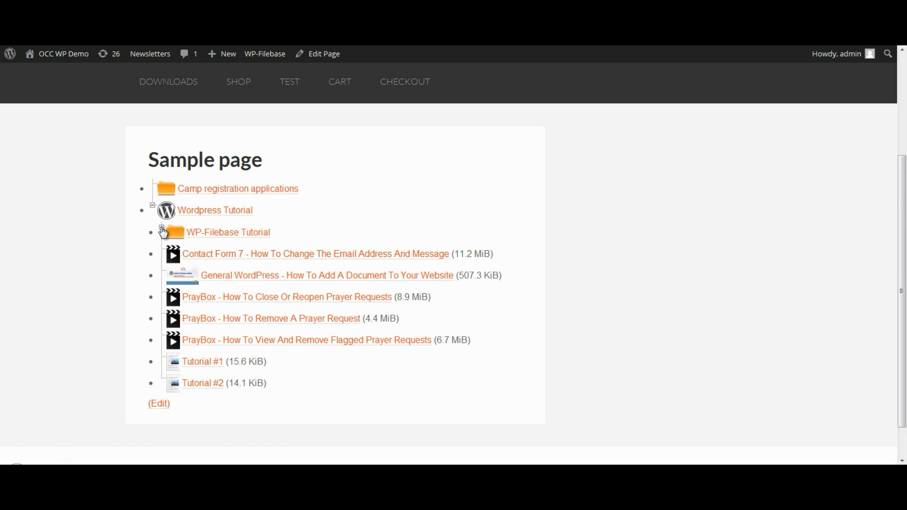
# Expand the WP-Filebase Tutorial subfolder to reveal Tutorial 3 and Tutorial 4.
pyautogui.click(162, 232)
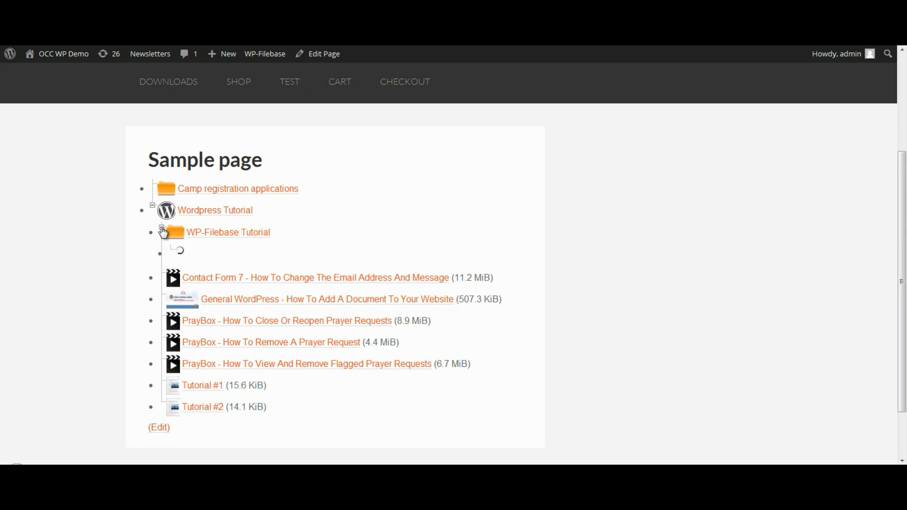
pyautogui.click(162, 232)
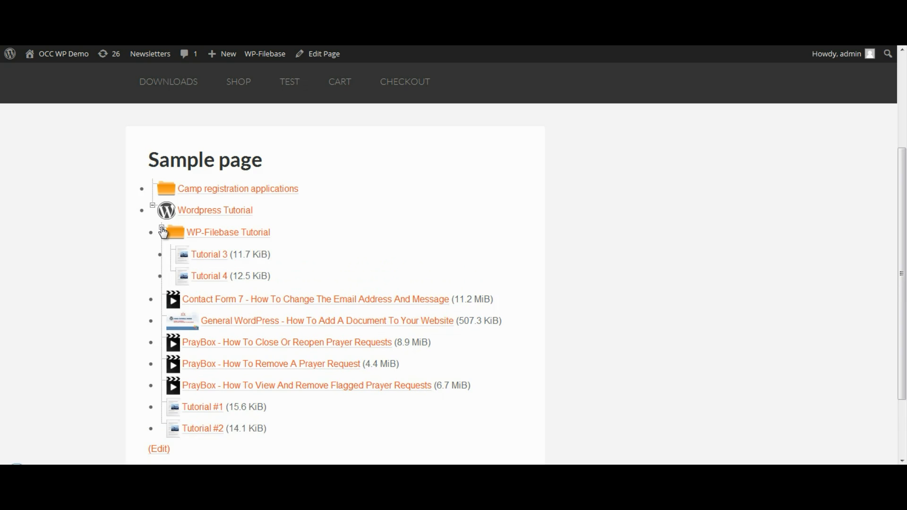
pyautogui.moveTo(210, 276)
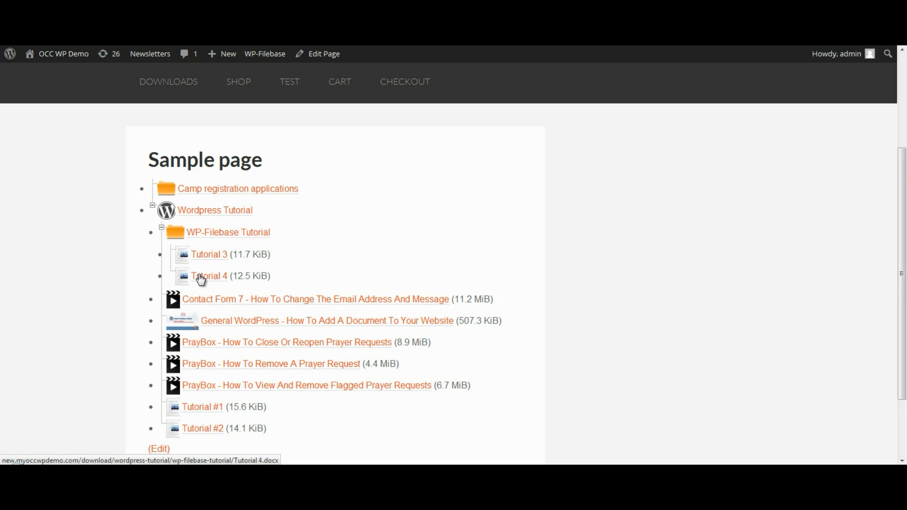
pyautogui.moveTo(194, 237)
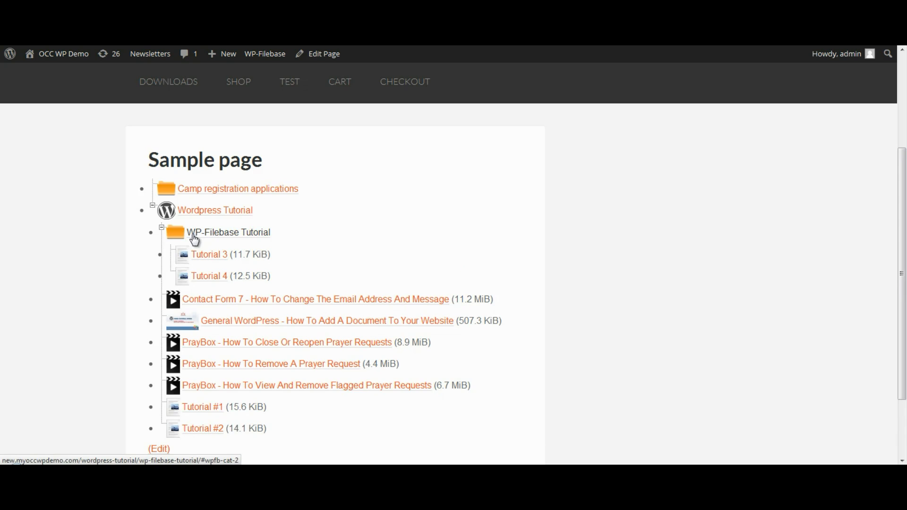
pyautogui.moveTo(266, 240)
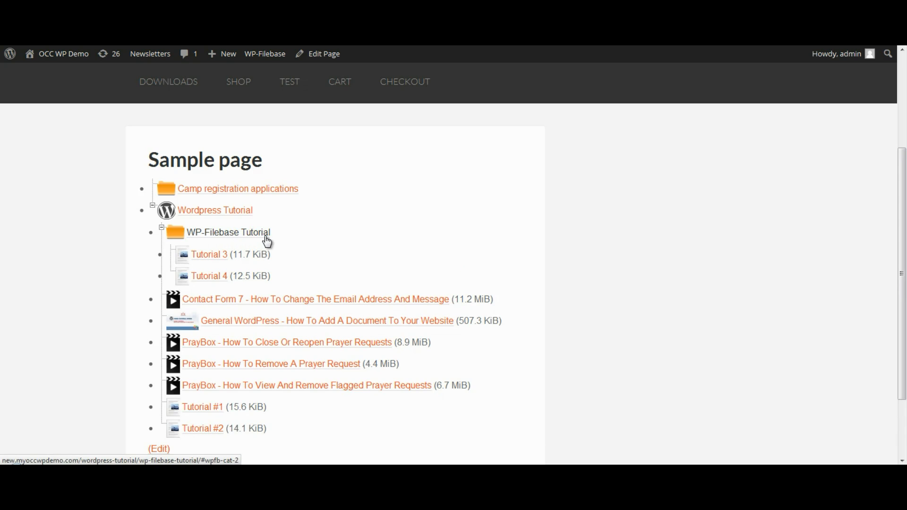
pyautogui.moveTo(182, 407)
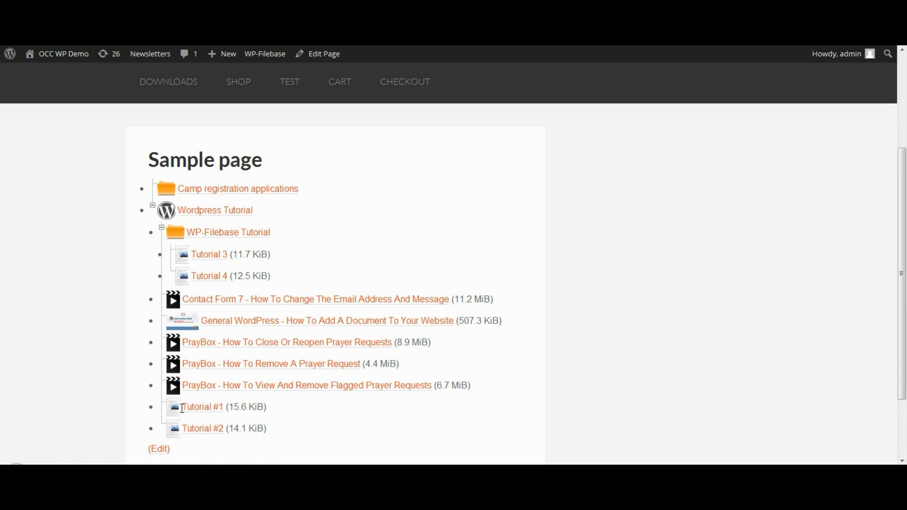
pyautogui.moveTo(226, 313)
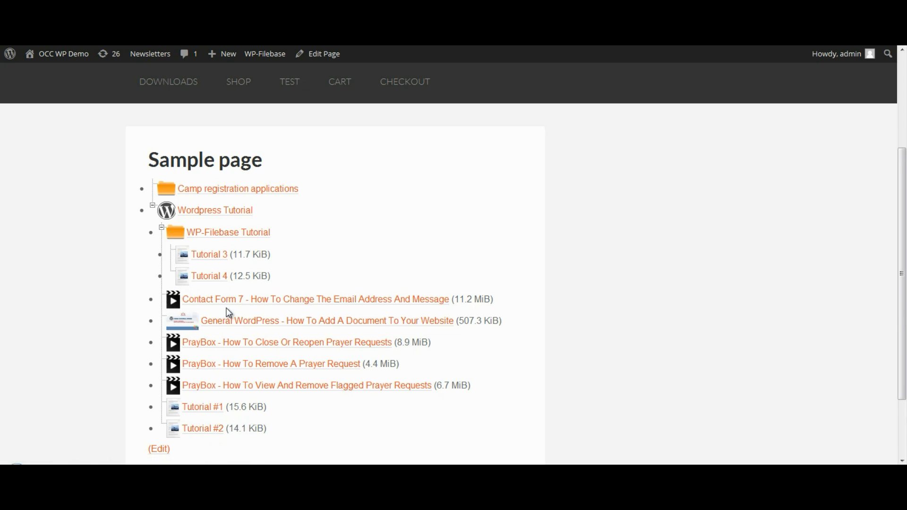
pyautogui.moveTo(185, 215)
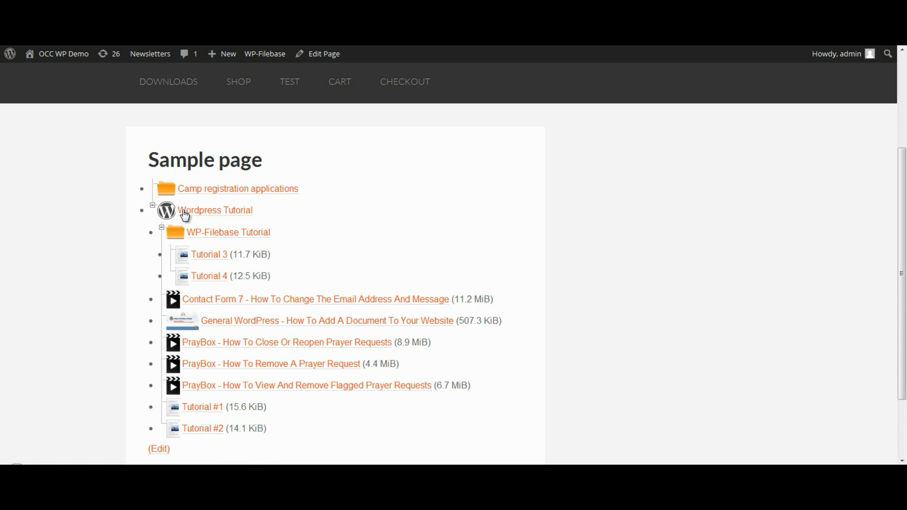
pyautogui.moveTo(234, 212)
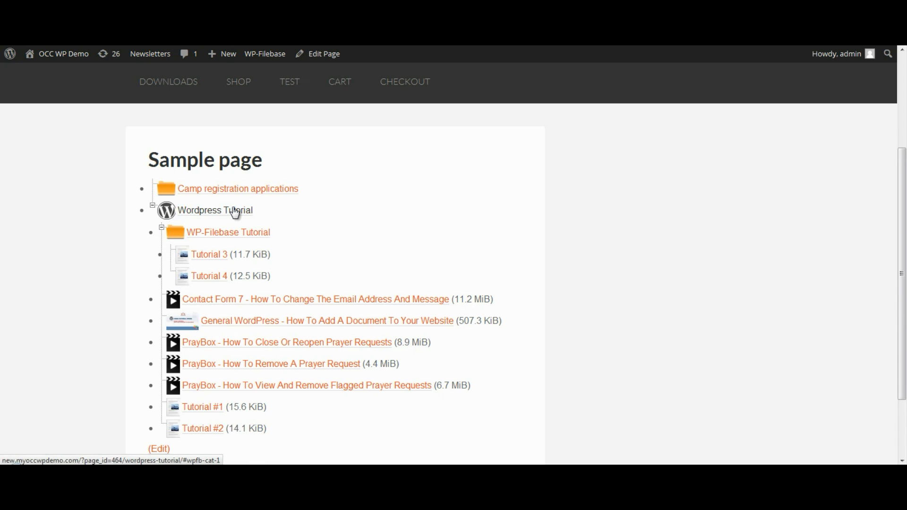
pyautogui.moveTo(203, 428)
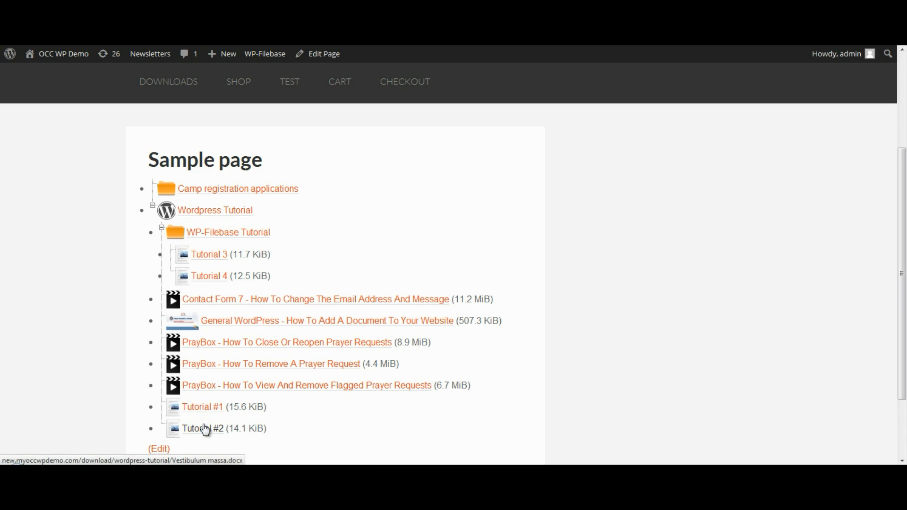
pyautogui.moveTo(202, 428)
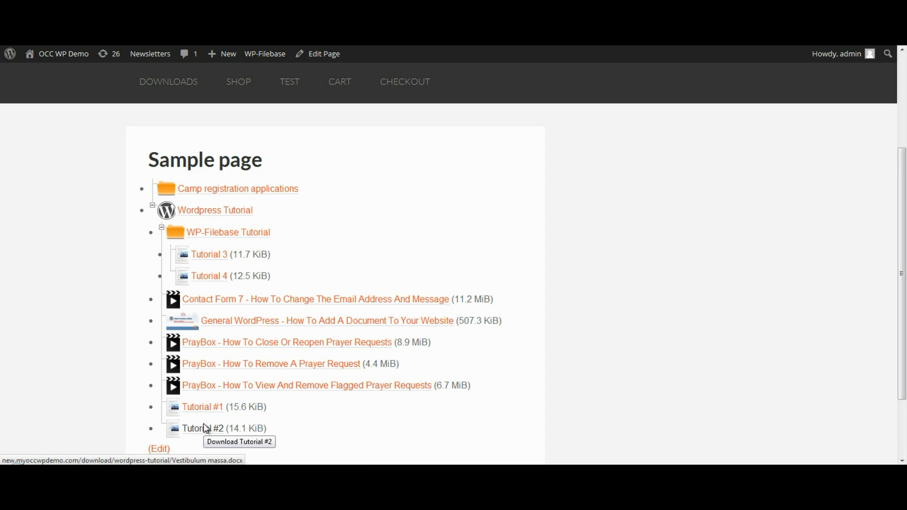
pyautogui.moveTo(219, 306)
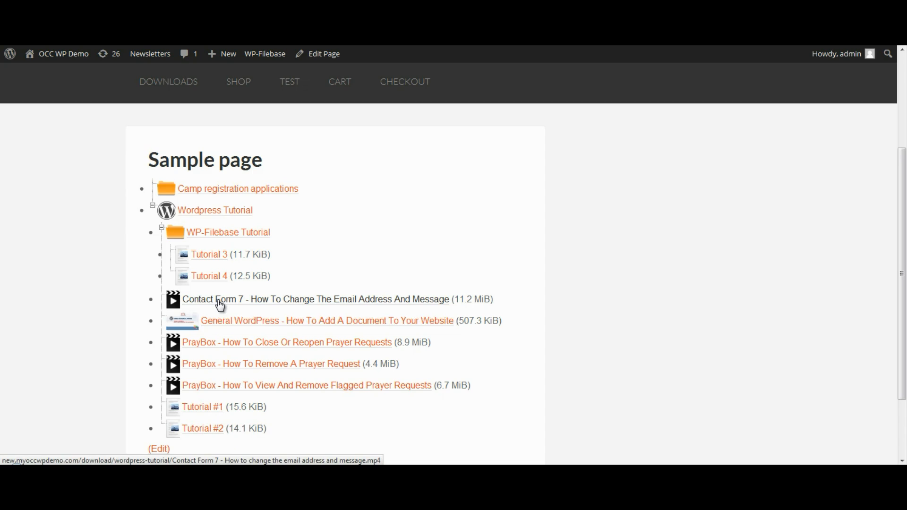
pyautogui.moveTo(218, 302)
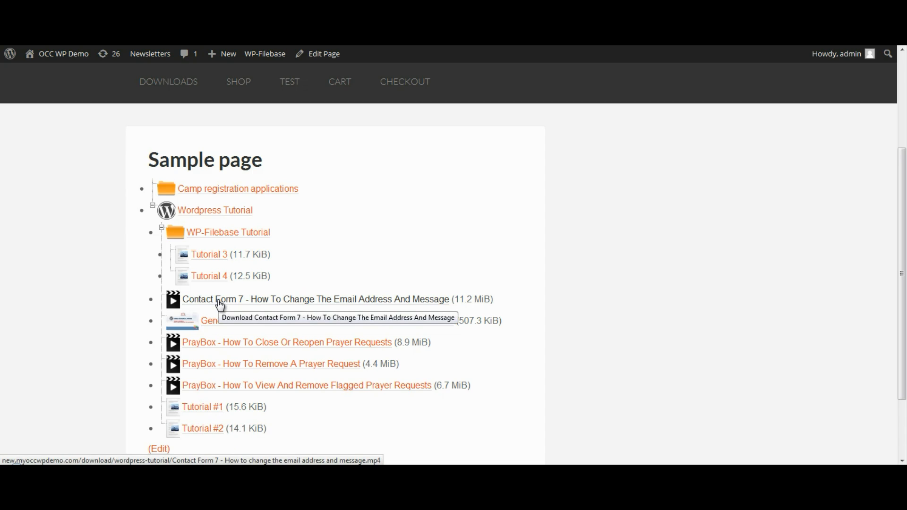
pyautogui.moveTo(199, 287)
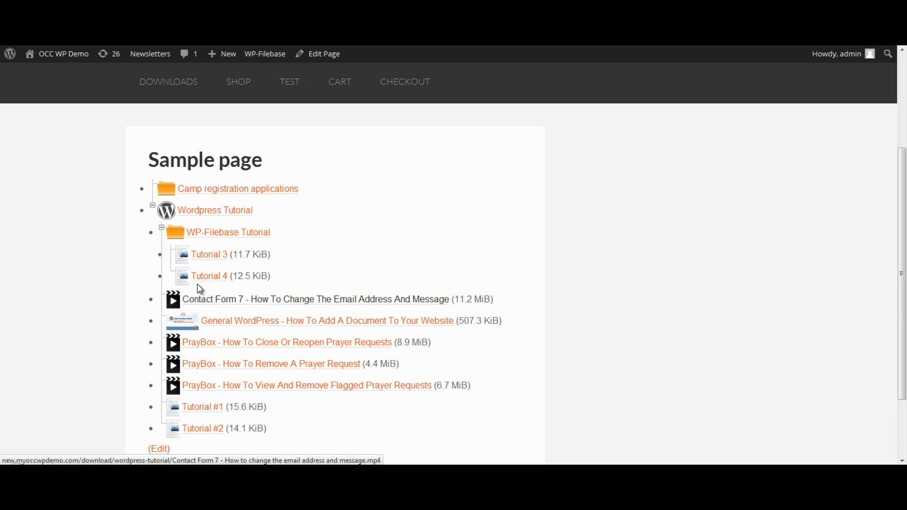
pyautogui.moveTo(208, 276)
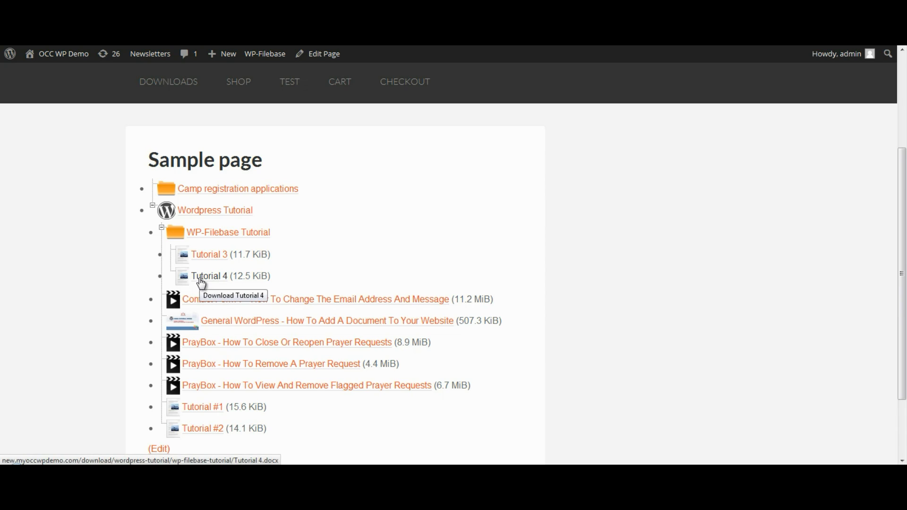
pyautogui.moveTo(190, 281)
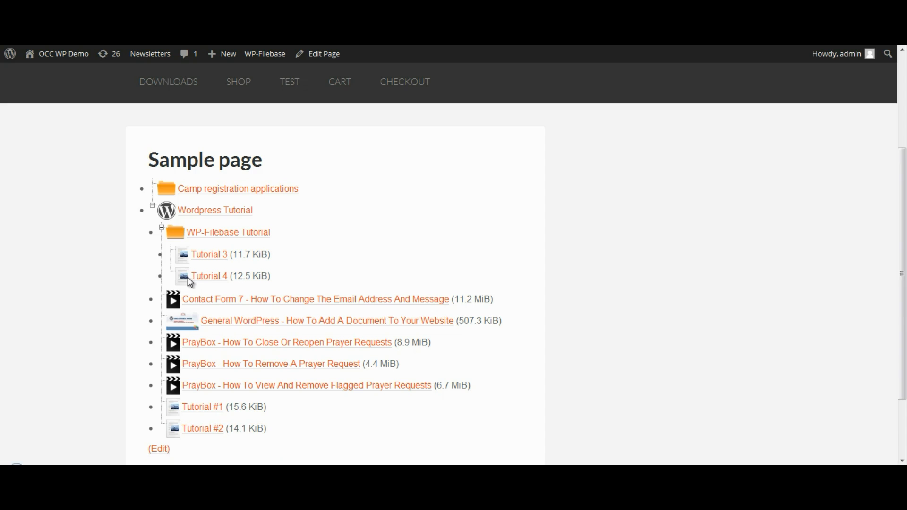
pyautogui.moveTo(164, 235)
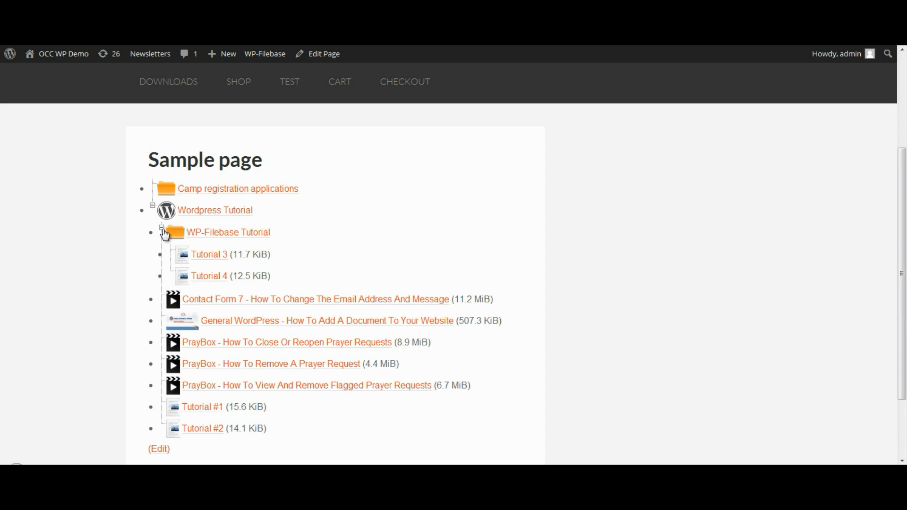
# Collapse WP-Filebase Tutorial and Wordpress Tutorial so only the two top categories show.
pyautogui.click(161, 232)
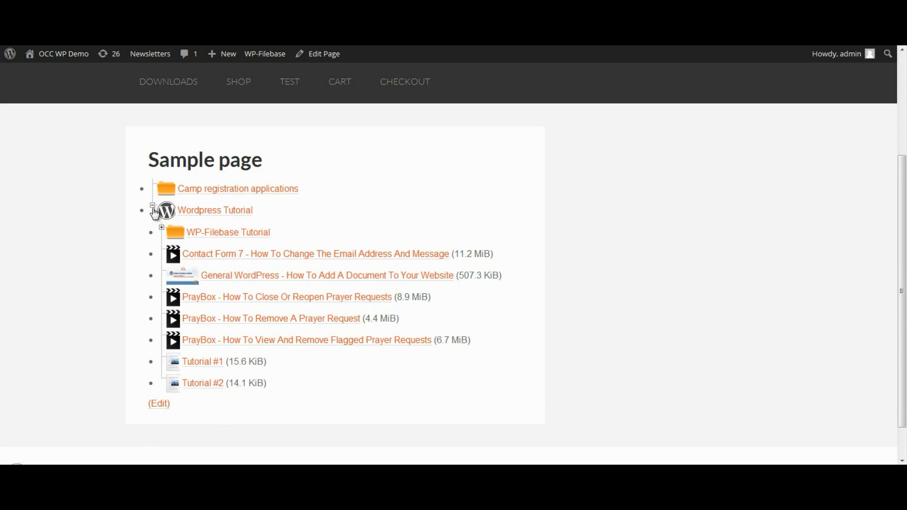
pyautogui.click(153, 210)
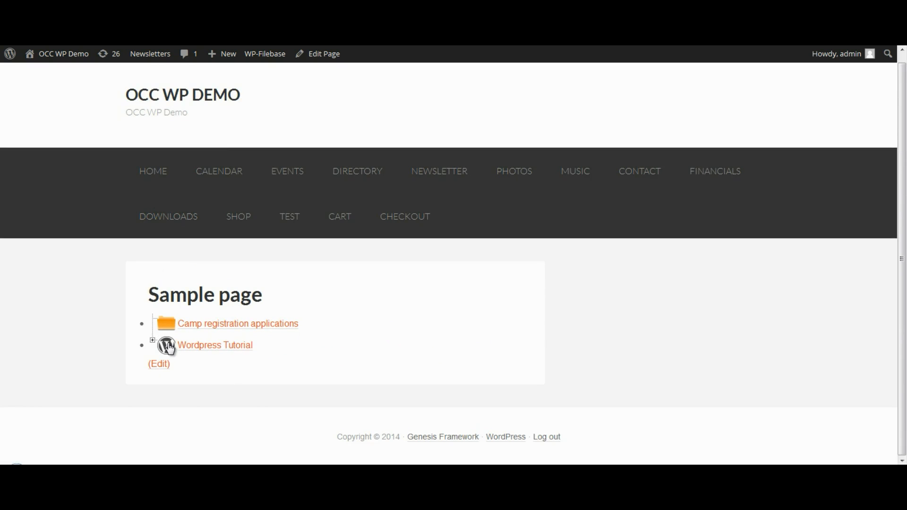
pyautogui.moveTo(284, 346)
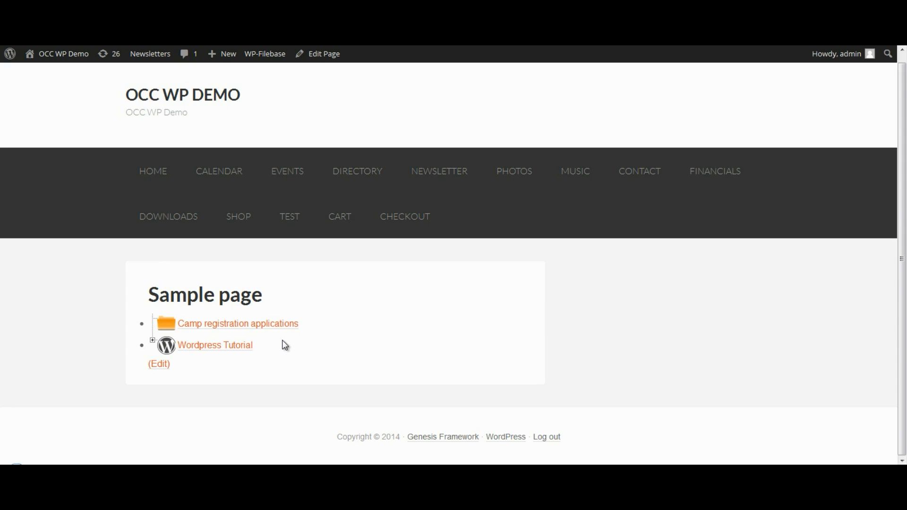
pyautogui.moveTo(640, 171)
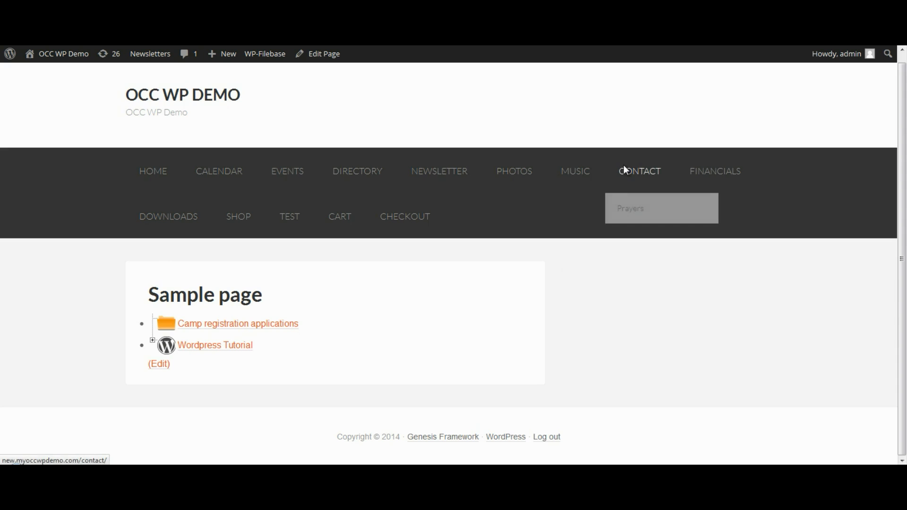
# Return to the Edit Page screen for the Sample page draft, scrolled down to the Publish area.
pyautogui.click(324, 54)
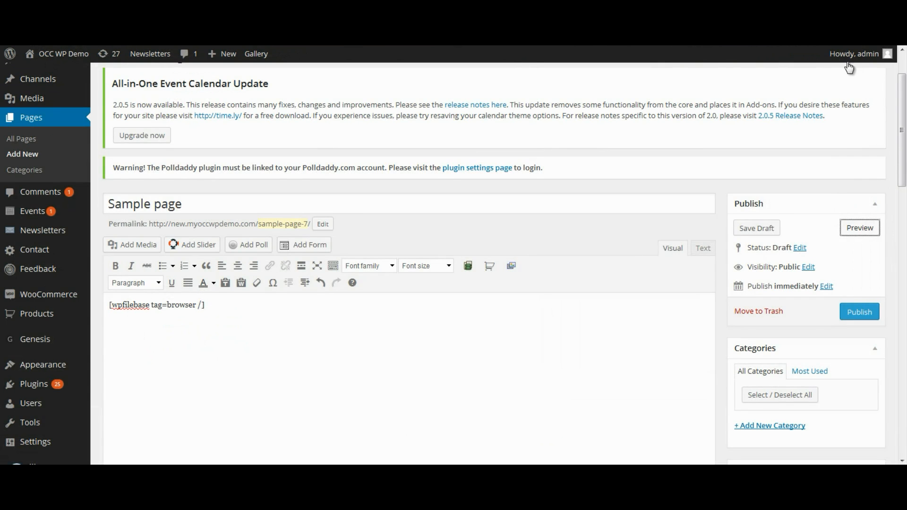
pyautogui.scroll(-3)
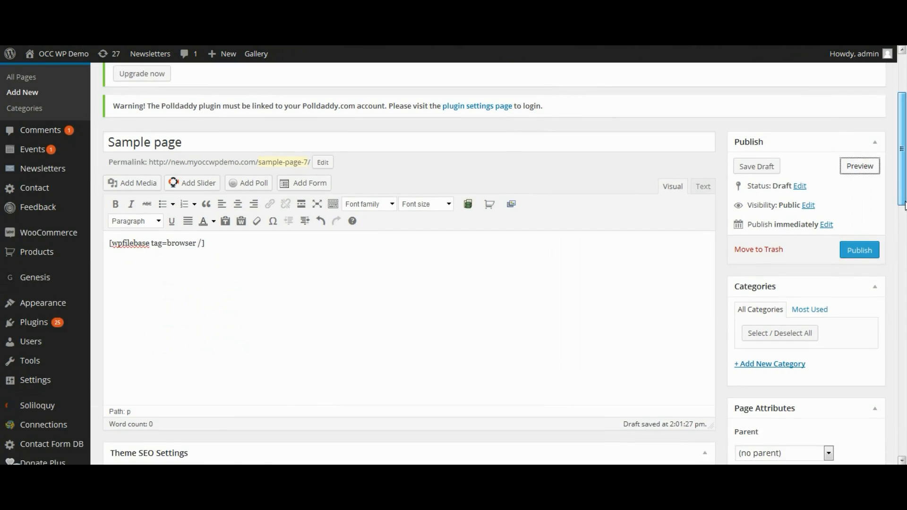
pyautogui.scroll(-3)
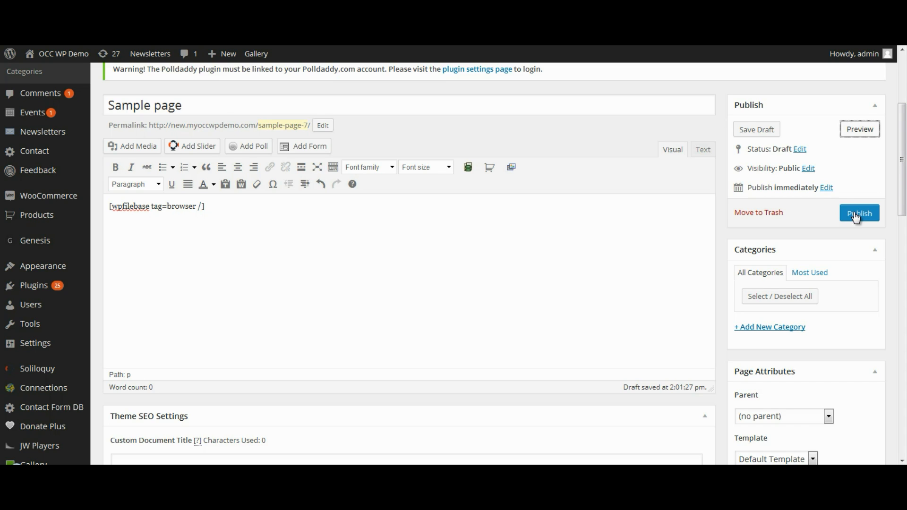
pyautogui.moveTo(567, 281)
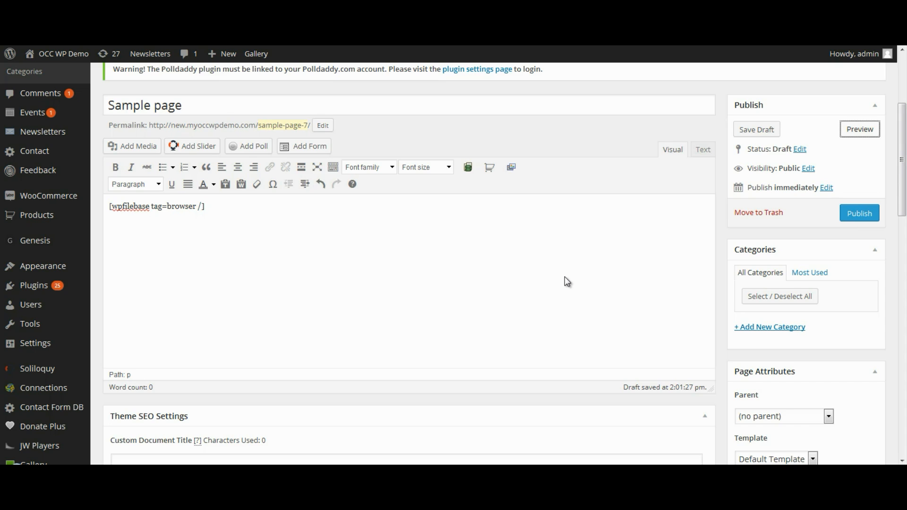